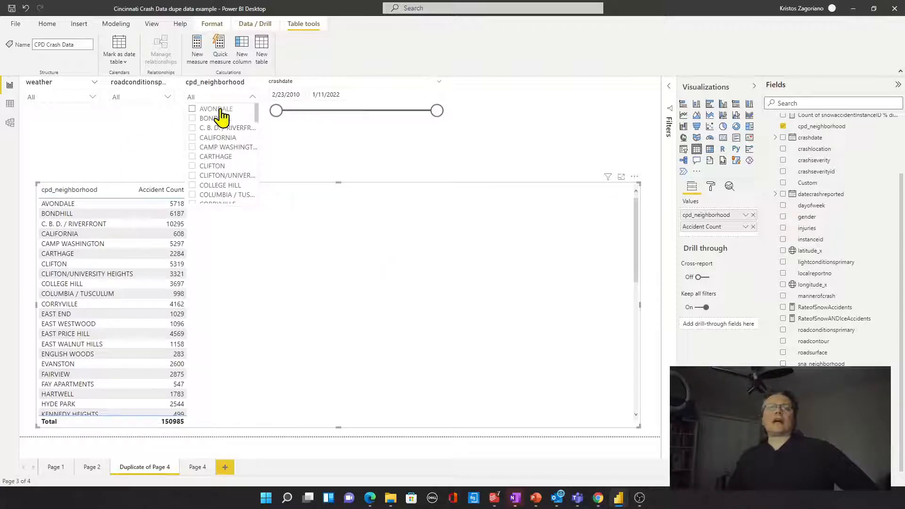
# Filter the crash table to AVONDALE with 6 - SNOW weather and 04 - ICE road condition
pyautogui.click(192, 108)
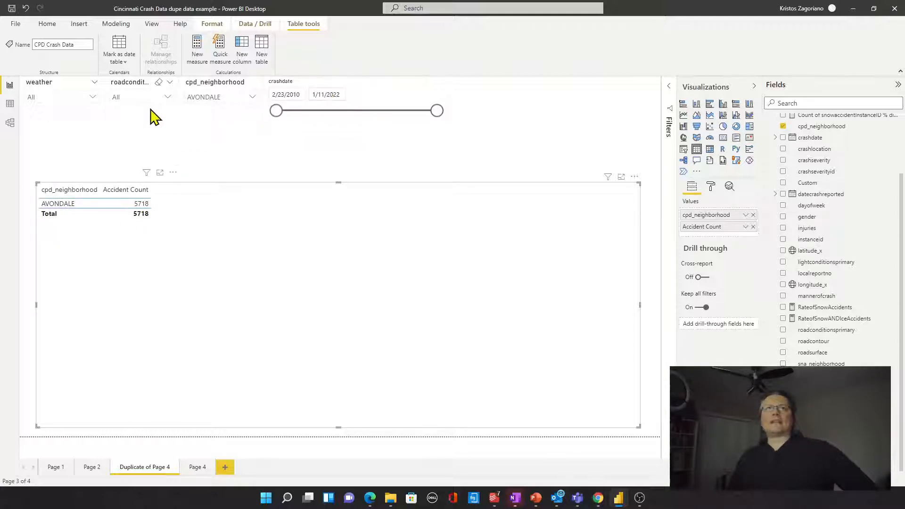
pyautogui.click(91, 97)
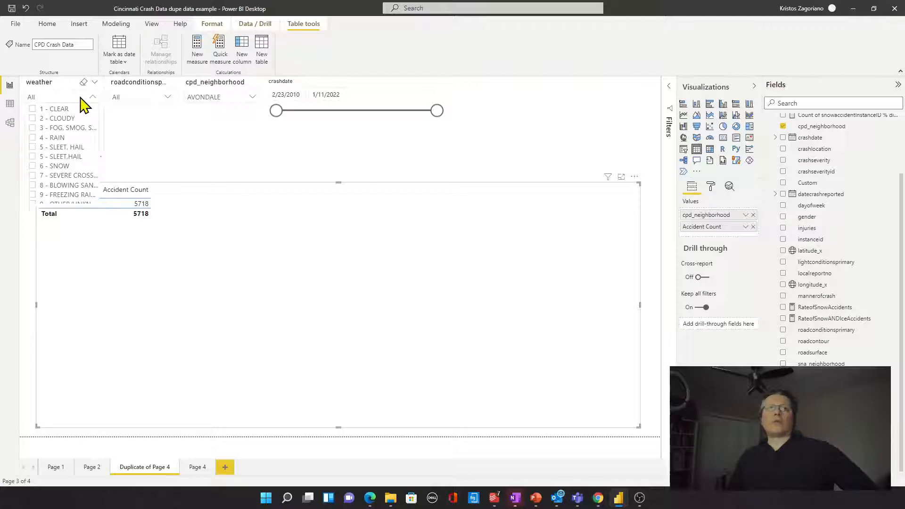
pyautogui.click(33, 166)
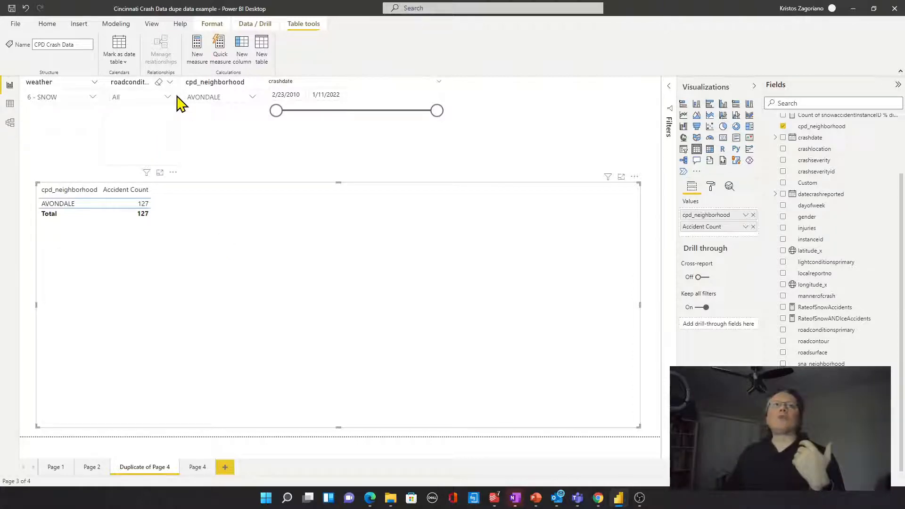
pyautogui.click(167, 96)
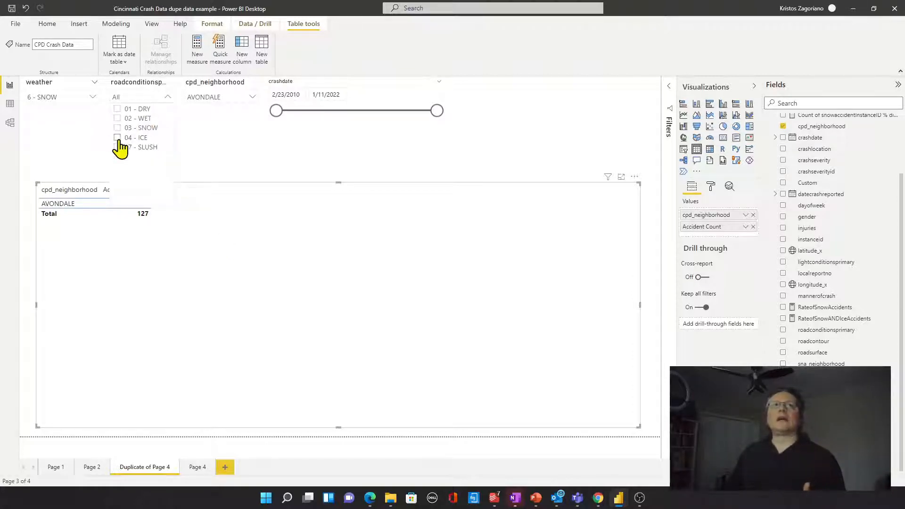
pyautogui.click(128, 138)
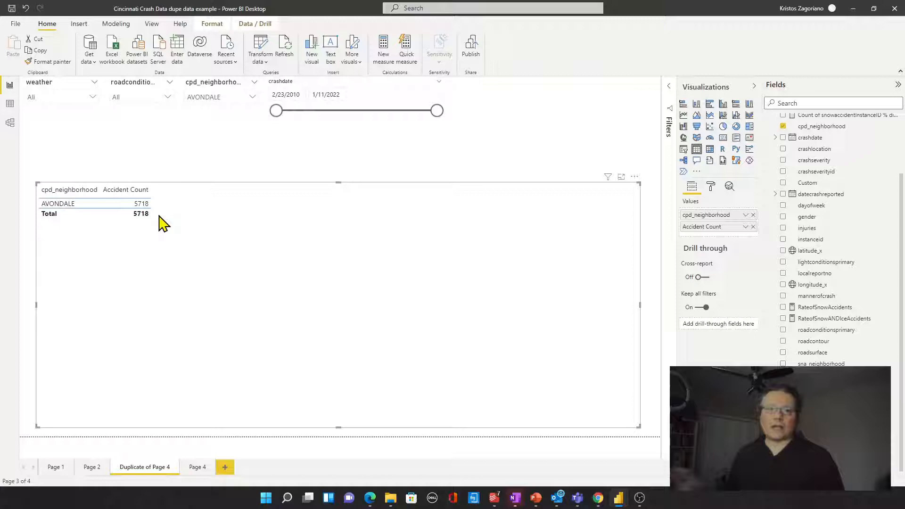
pyautogui.moveTo(763, 163)
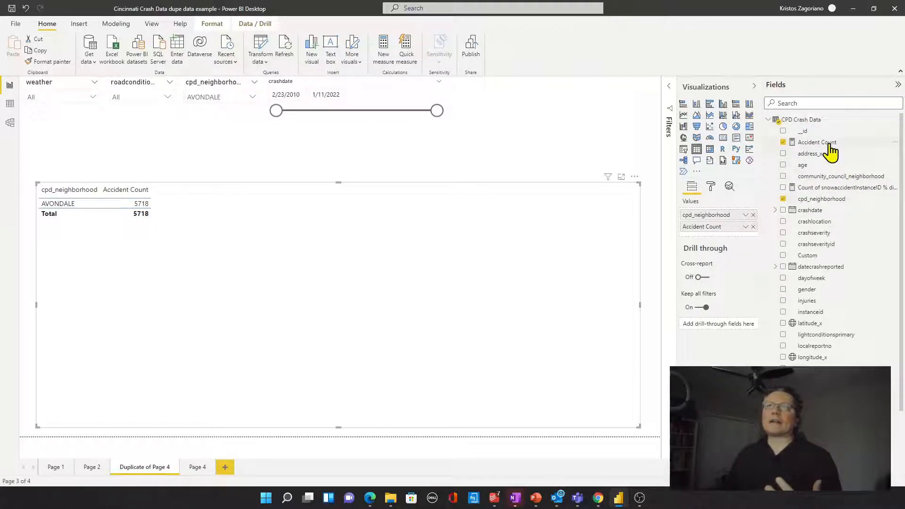
# Show the Accident Count measure's DISTINCTCOUNT formula in the formula bar
pyautogui.click(817, 143)
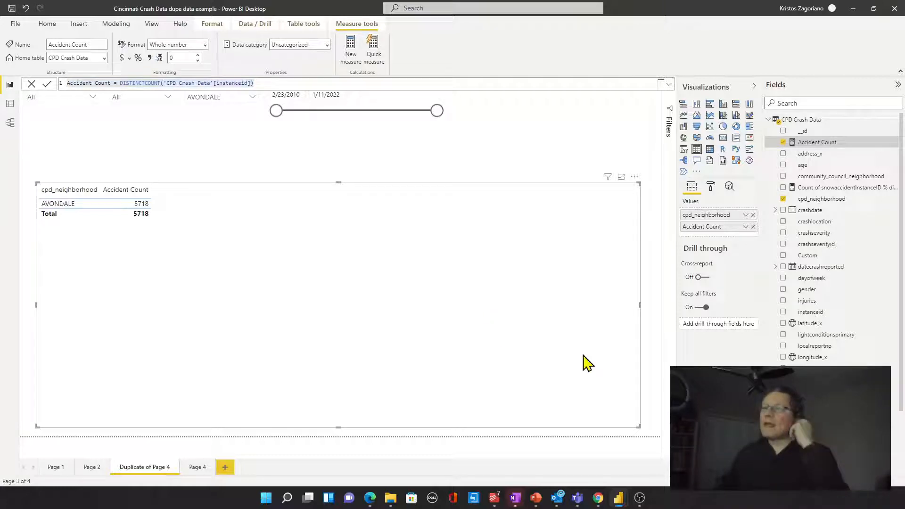
pyautogui.scroll(-3)
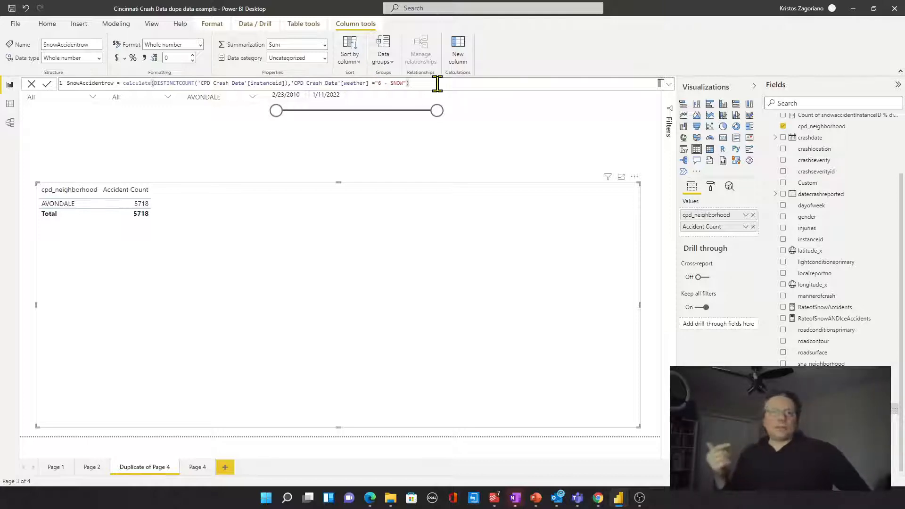
pyautogui.moveTo(595, 290)
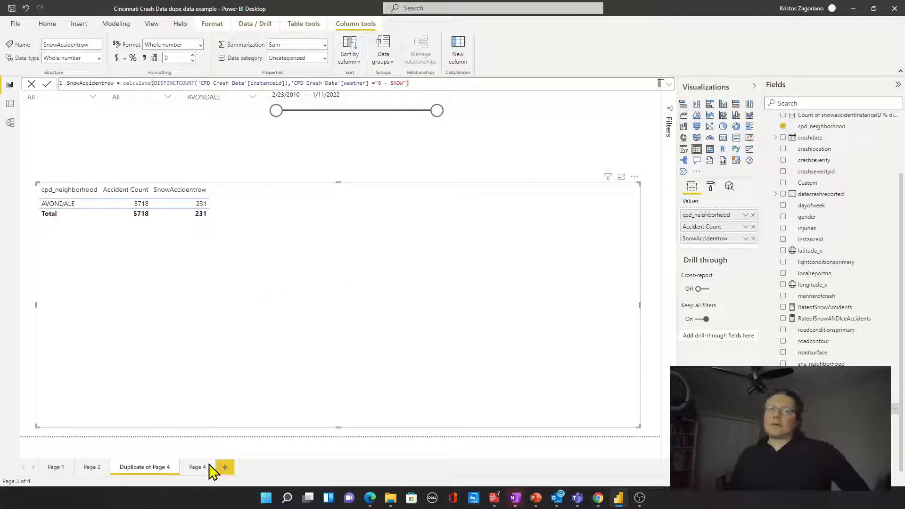
# Switch to Page 4 to compare instance counts against SnowAccidentrow values and IDs
pyautogui.click(197, 467)
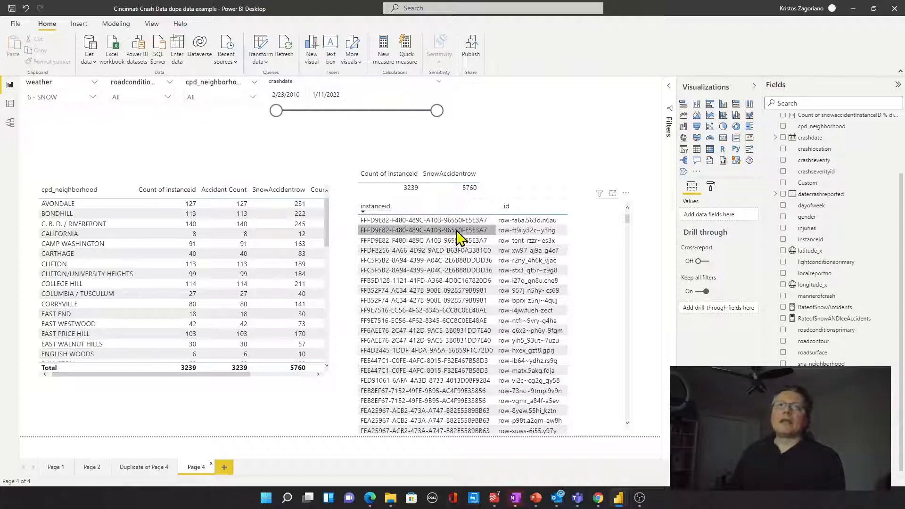
pyautogui.moveTo(455, 240)
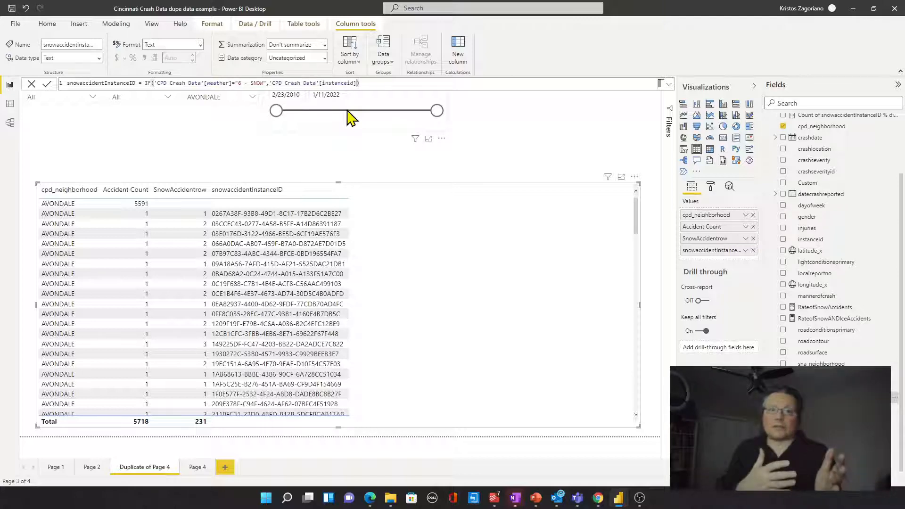
pyautogui.moveTo(296, 202)
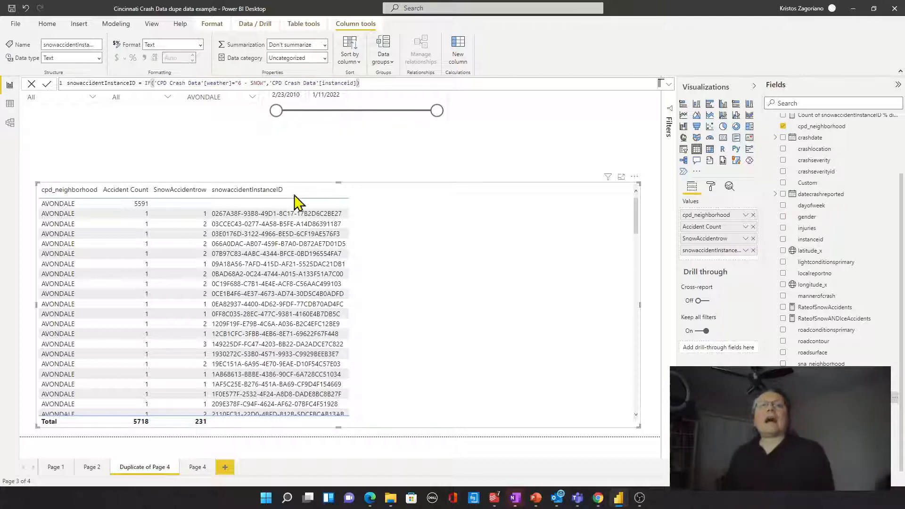
# Add the snowaccidentInstanceID column, IF(weather="6 - SNOW", instanceid), to the table visual
pyautogui.click(277, 305)
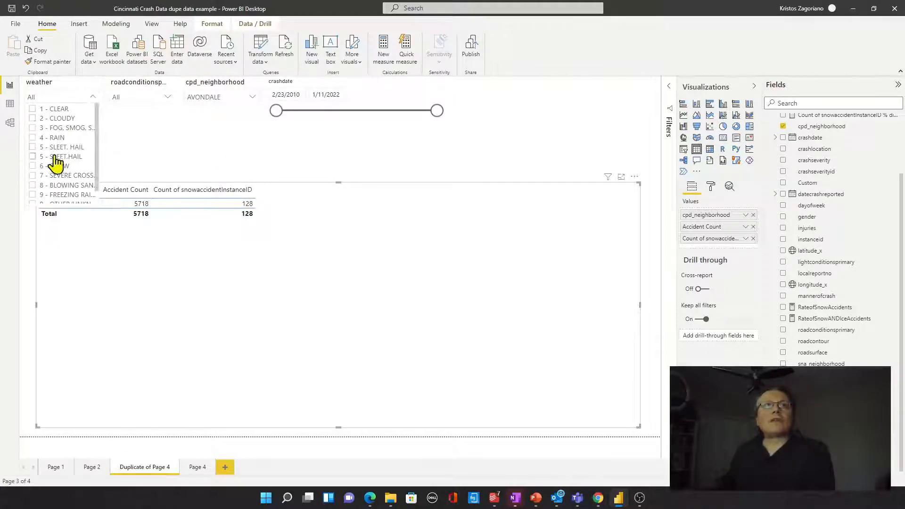
# Toggle and clear the 6 - SNOW weather filter so every neighborhood is listed
pyautogui.click(32, 166)
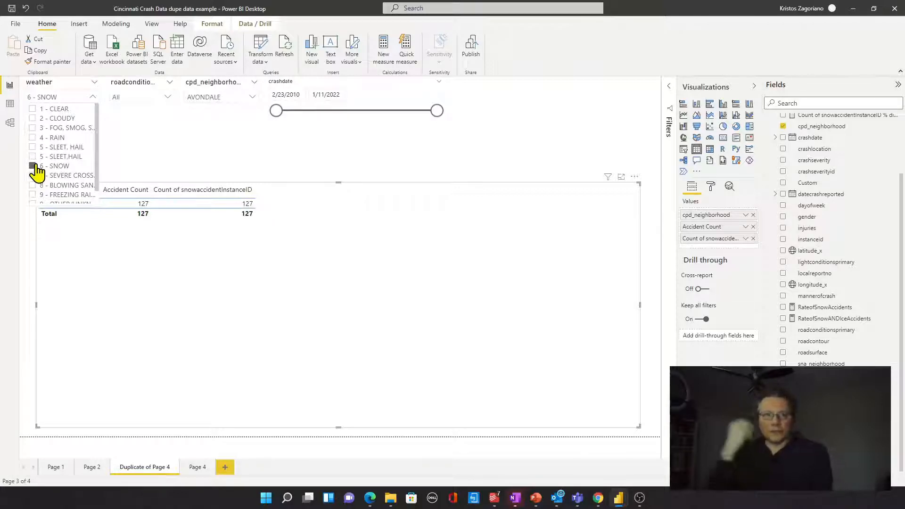
pyautogui.click(33, 166)
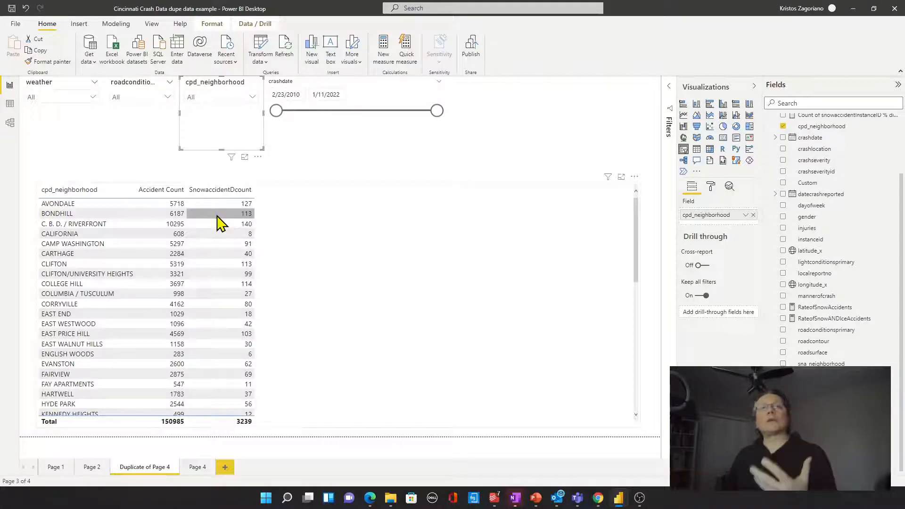
pyautogui.moveTo(200, 209)
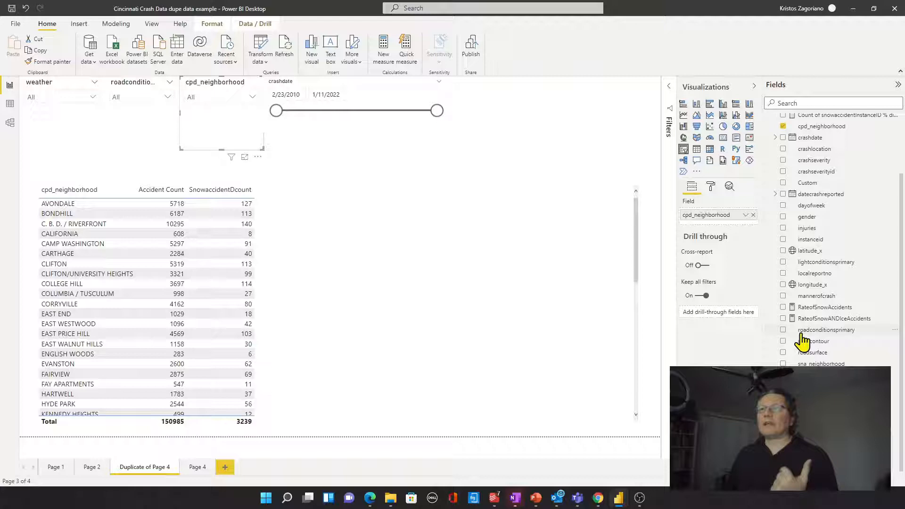
# Review the RateofSnowAccidents CALCULATE formula and add it to the neighborhood table
pyautogui.click(825, 306)
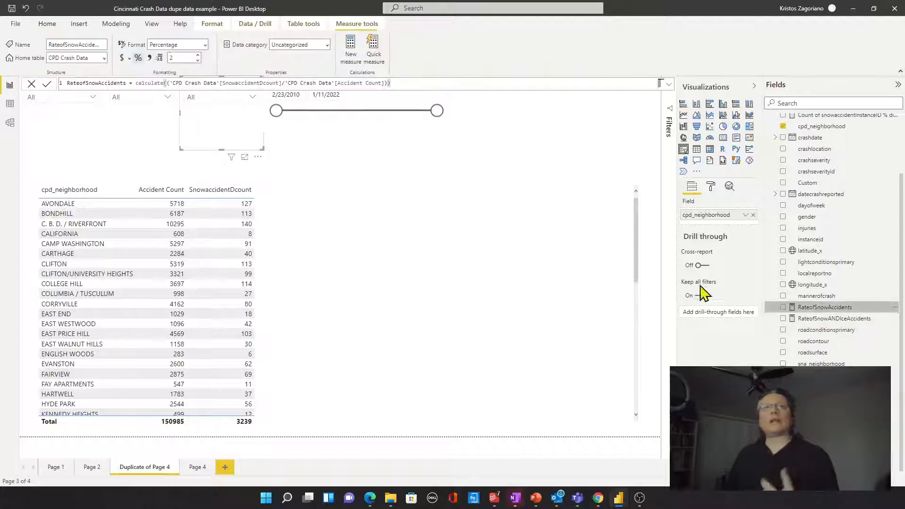
pyautogui.click(698, 295)
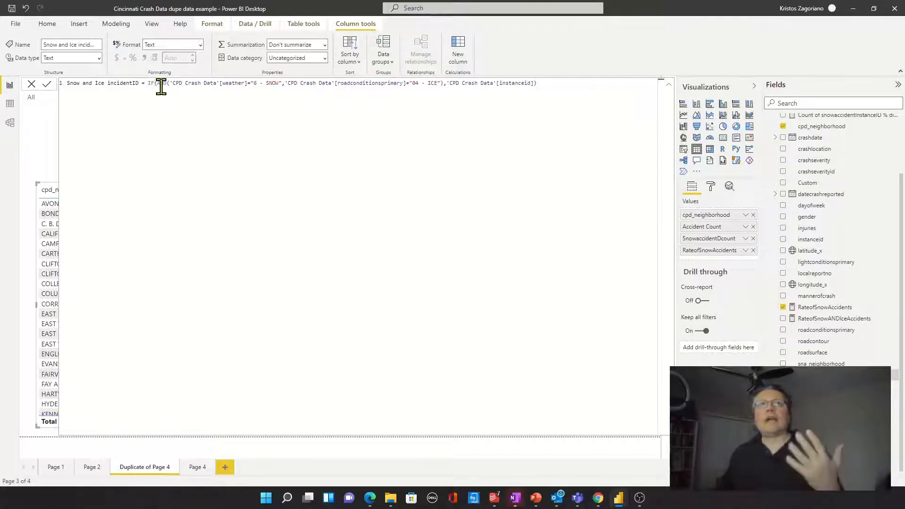
# Wrap weather 6 - SNOW and roadconditionsprimary 04 - ICE in AND() inside the IF formula
pyautogui.write('AND(')
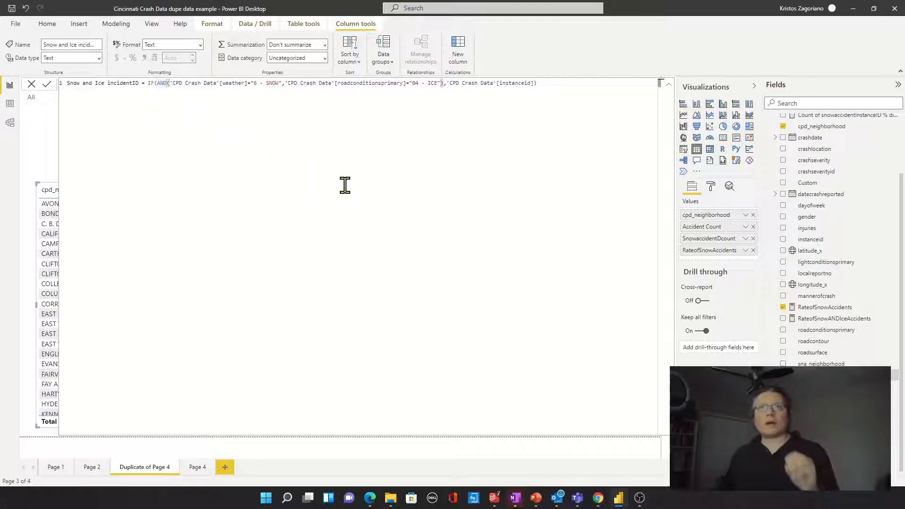
pyautogui.moveTo(218, 86)
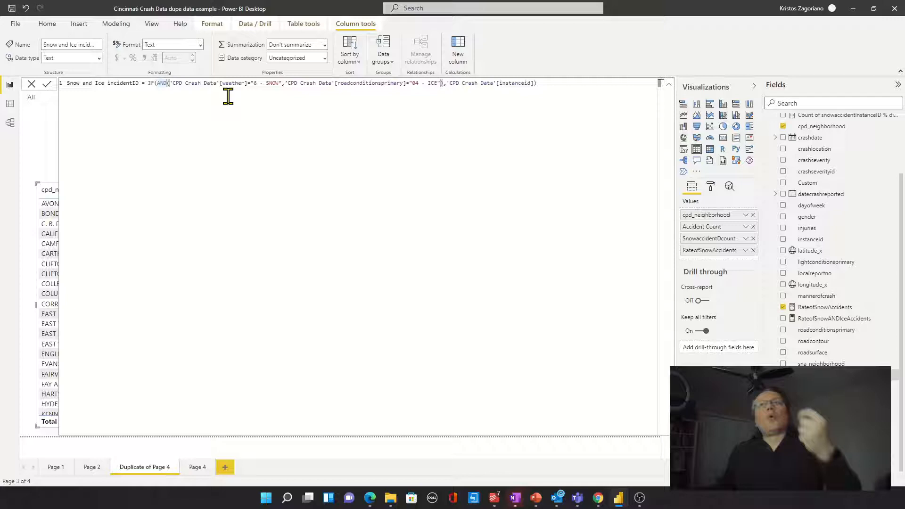
pyautogui.moveTo(180, 141)
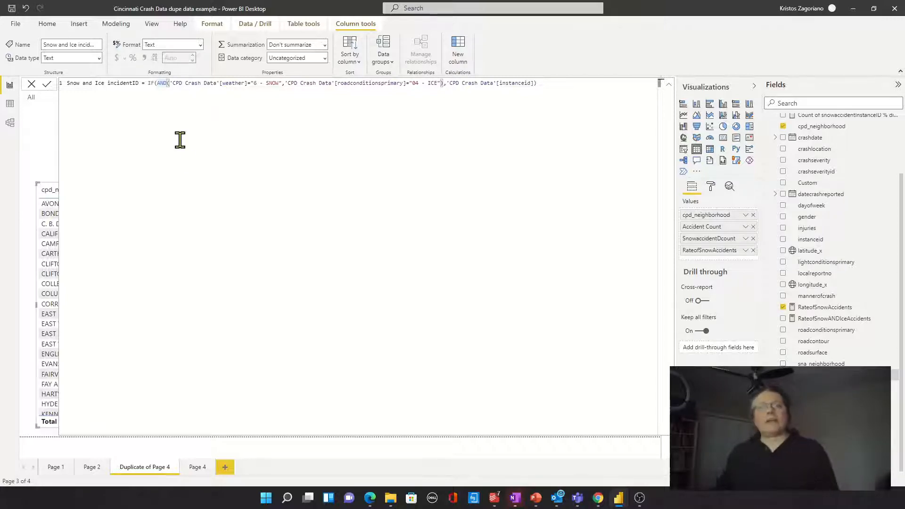
pyautogui.moveTo(200, 298)
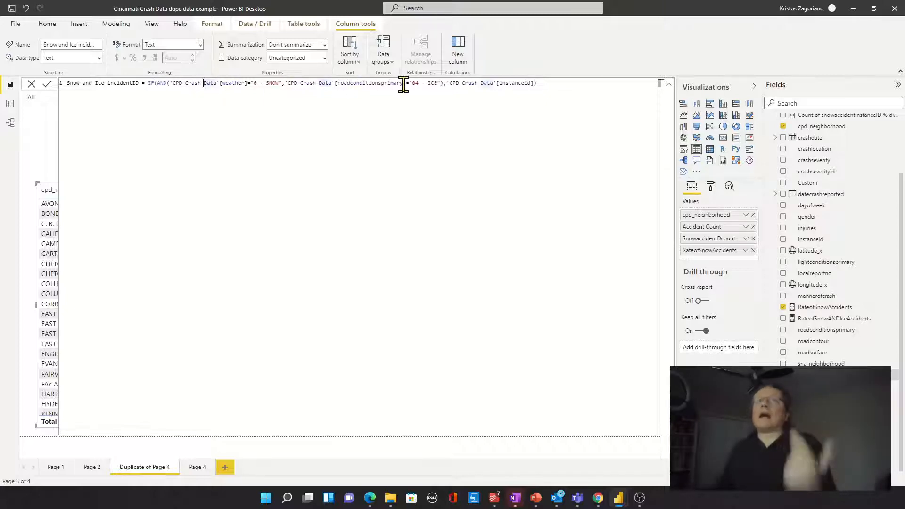
pyautogui.doubleClick(370, 83)
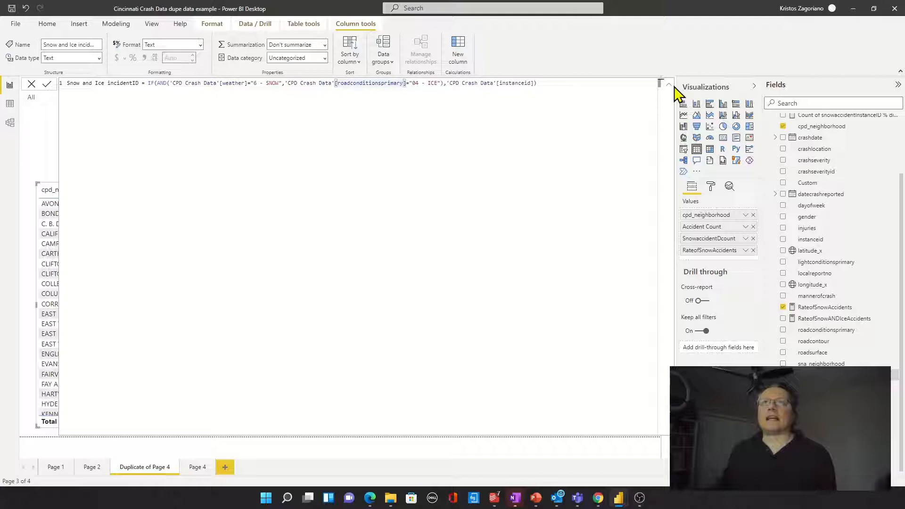
pyautogui.click(667, 85)
pyautogui.write("SnowandIceDcount = DISTINCTCOUNTNOBLANK('CPD Crash Data'[Snow and Ice incidentID")
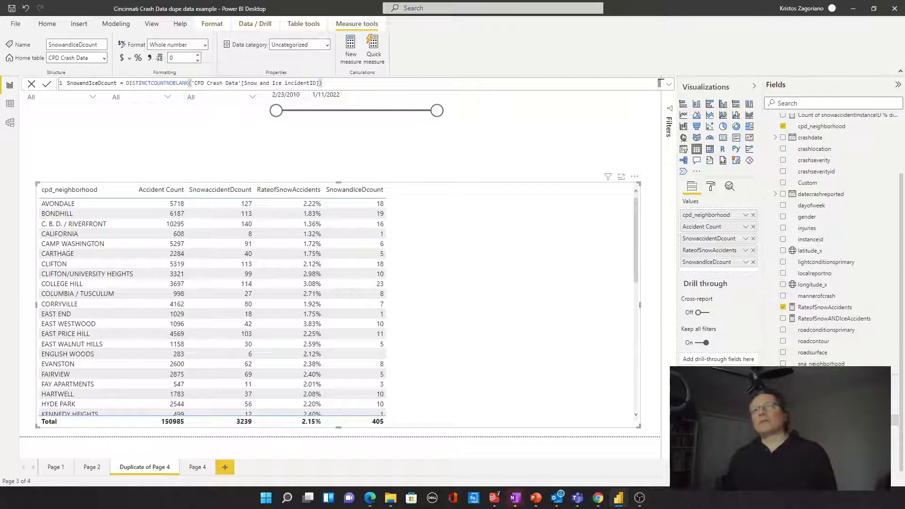
# Add the RateofSnowANDIceAccidents percentage measure to the neighborhood table
pyautogui.click(834, 317)
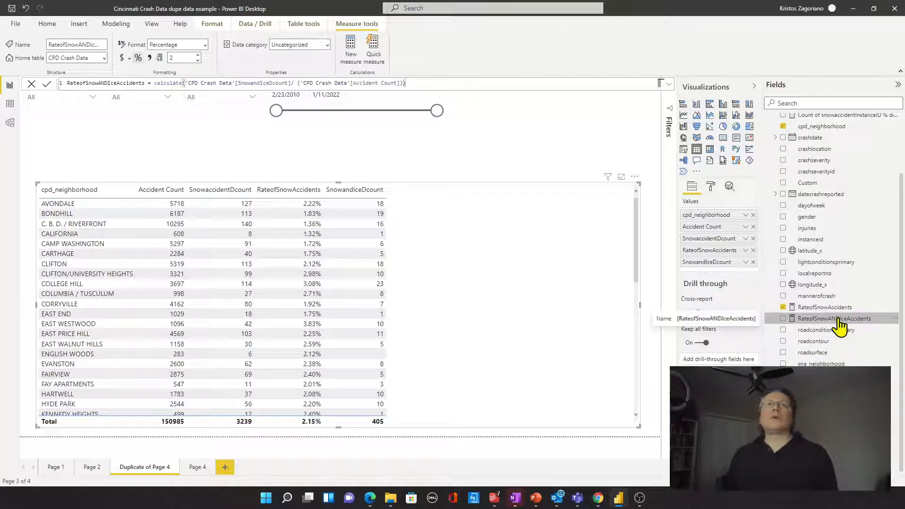
pyautogui.click(784, 317)
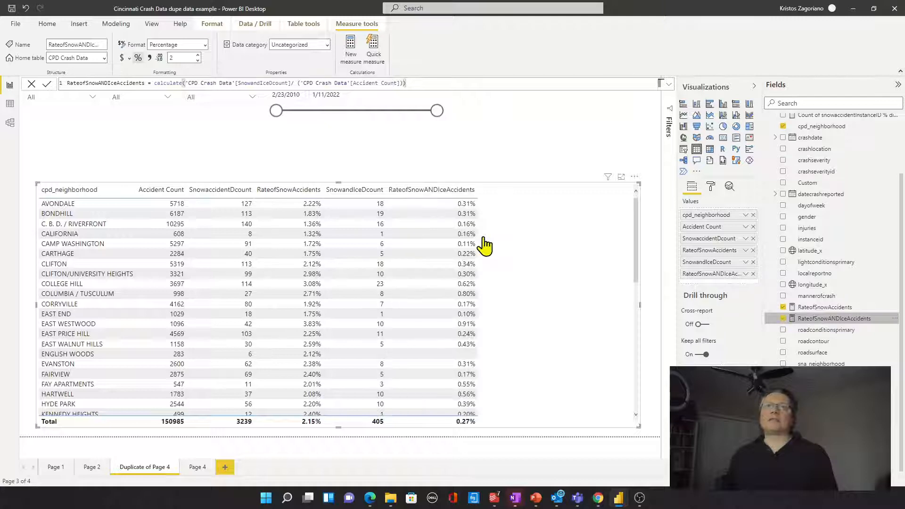